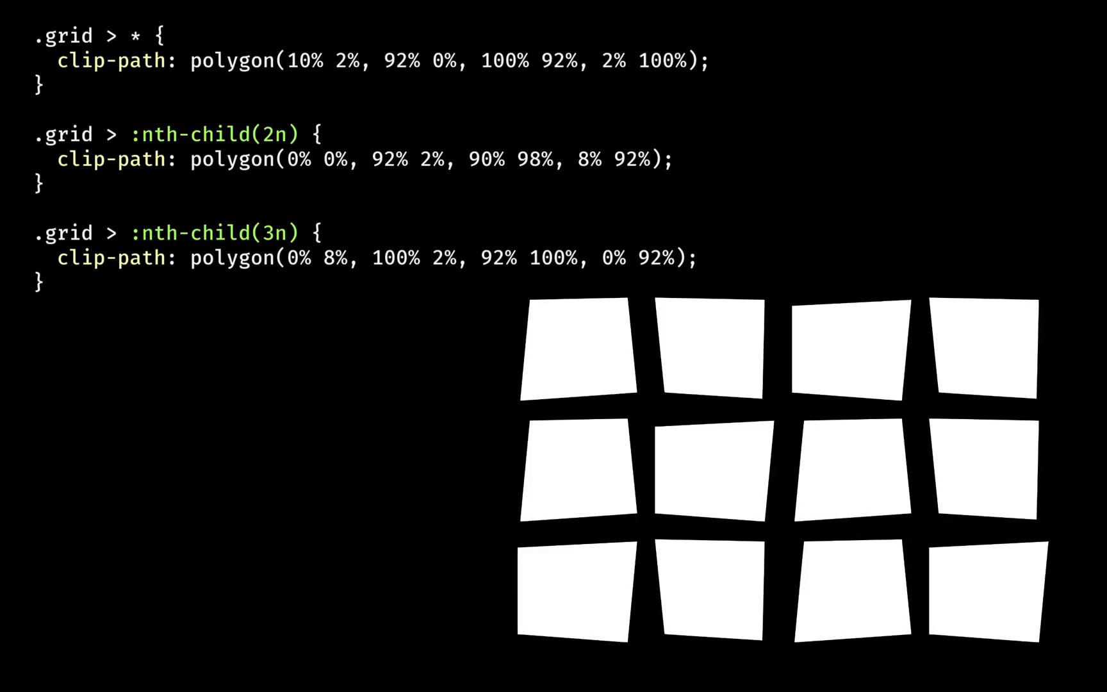
mouse_move(267, 99)
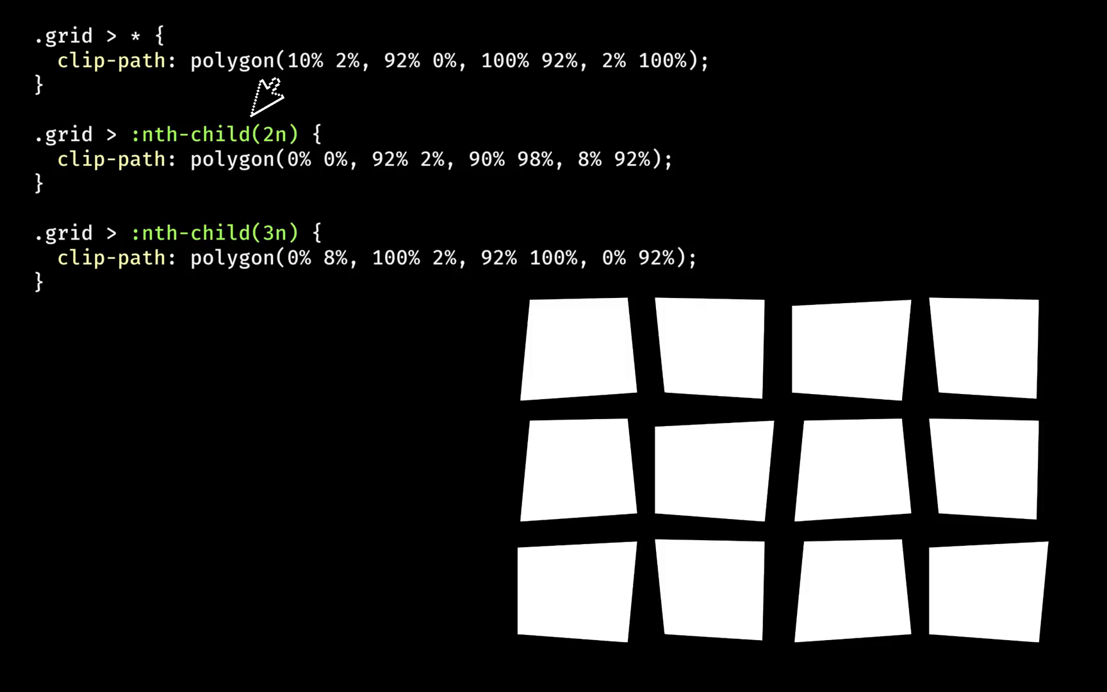
mouse_move(261, 191)
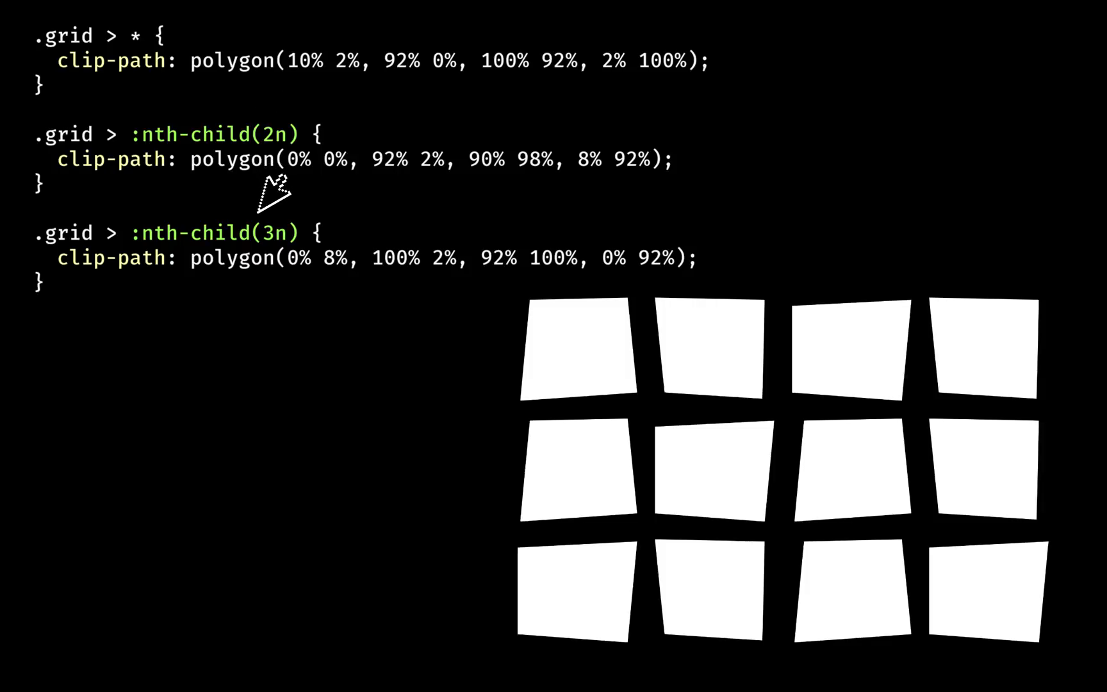